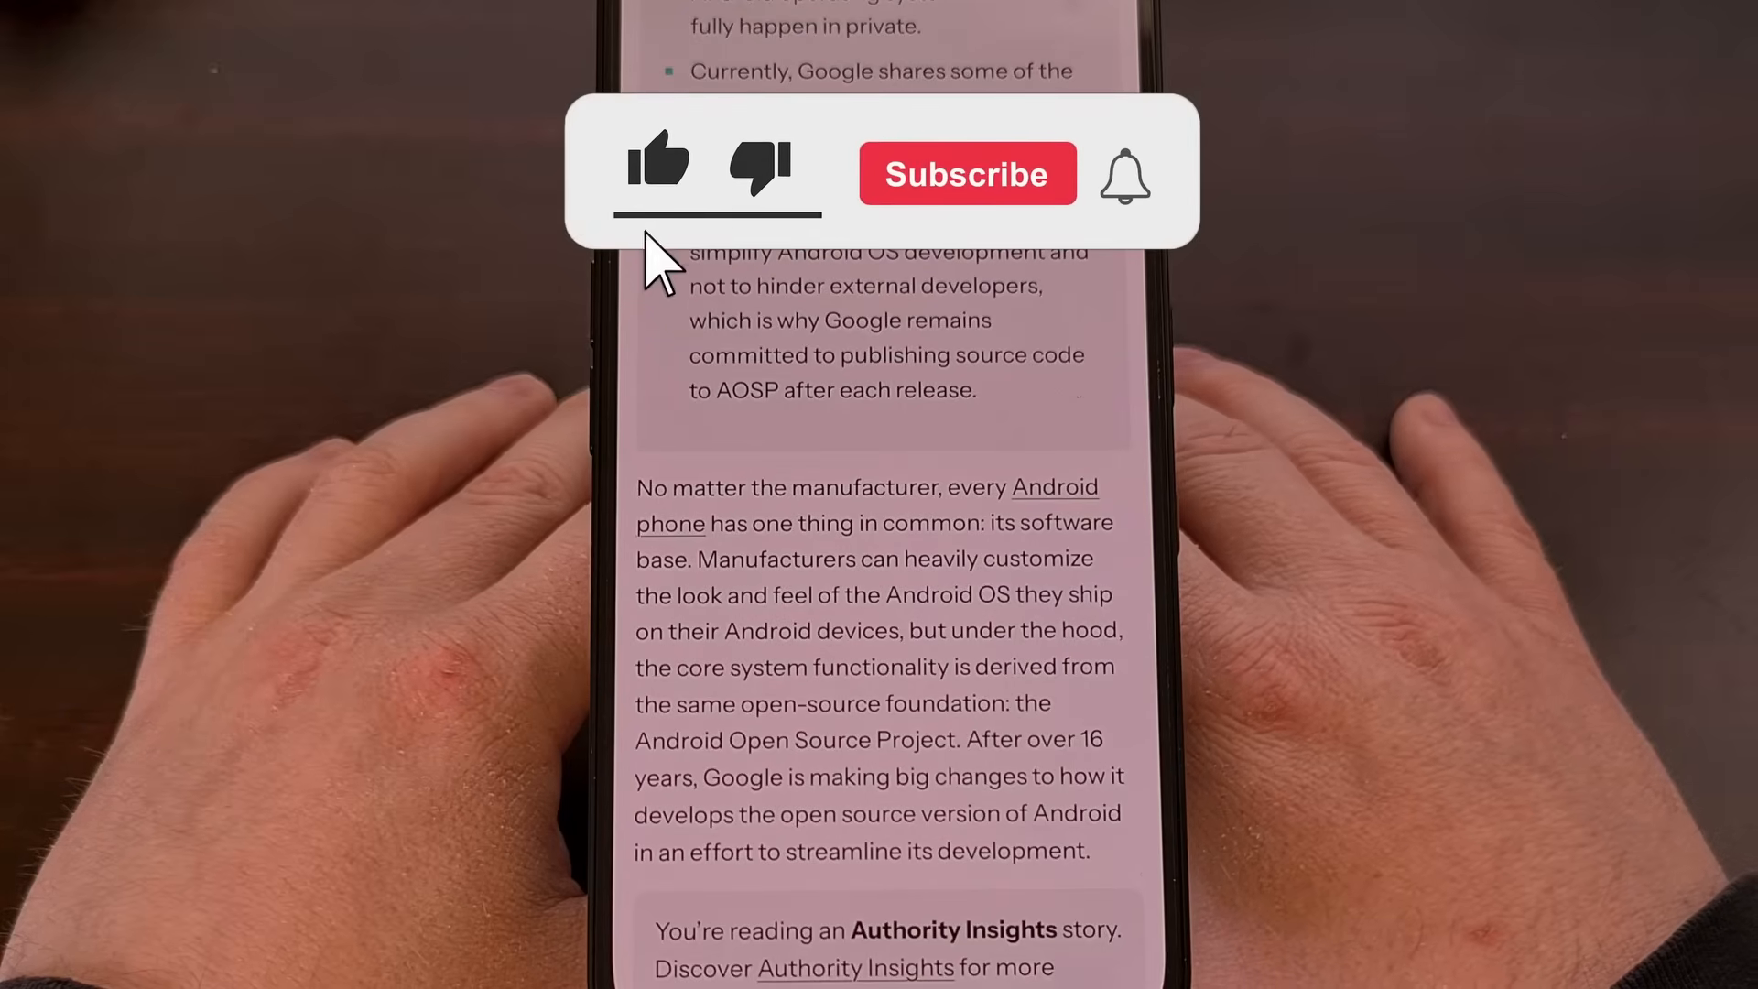
Scroll past the Authority Insights box to the paragraphs on AOSP's Apache 2.0 license and Google's control over contributions
{"action": "left_click", "coordinate": [967, 174]}
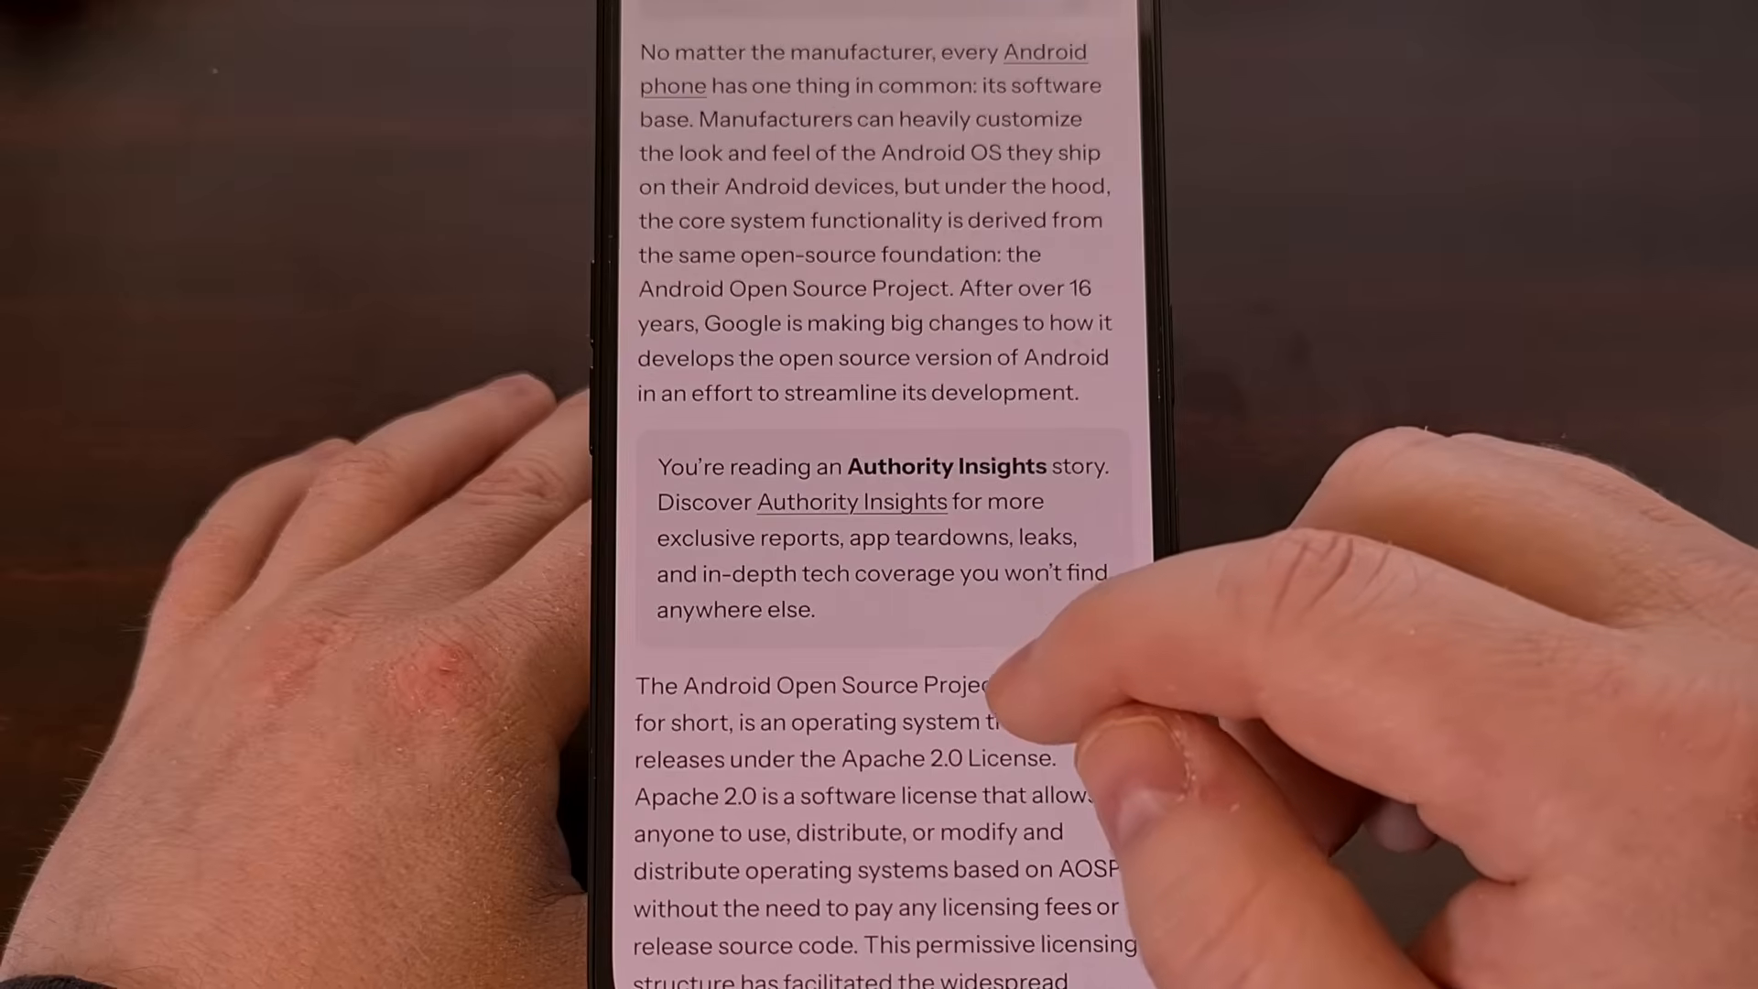
{"action": "scroll", "scroll_direction": "down", "scroll_amount": 3}
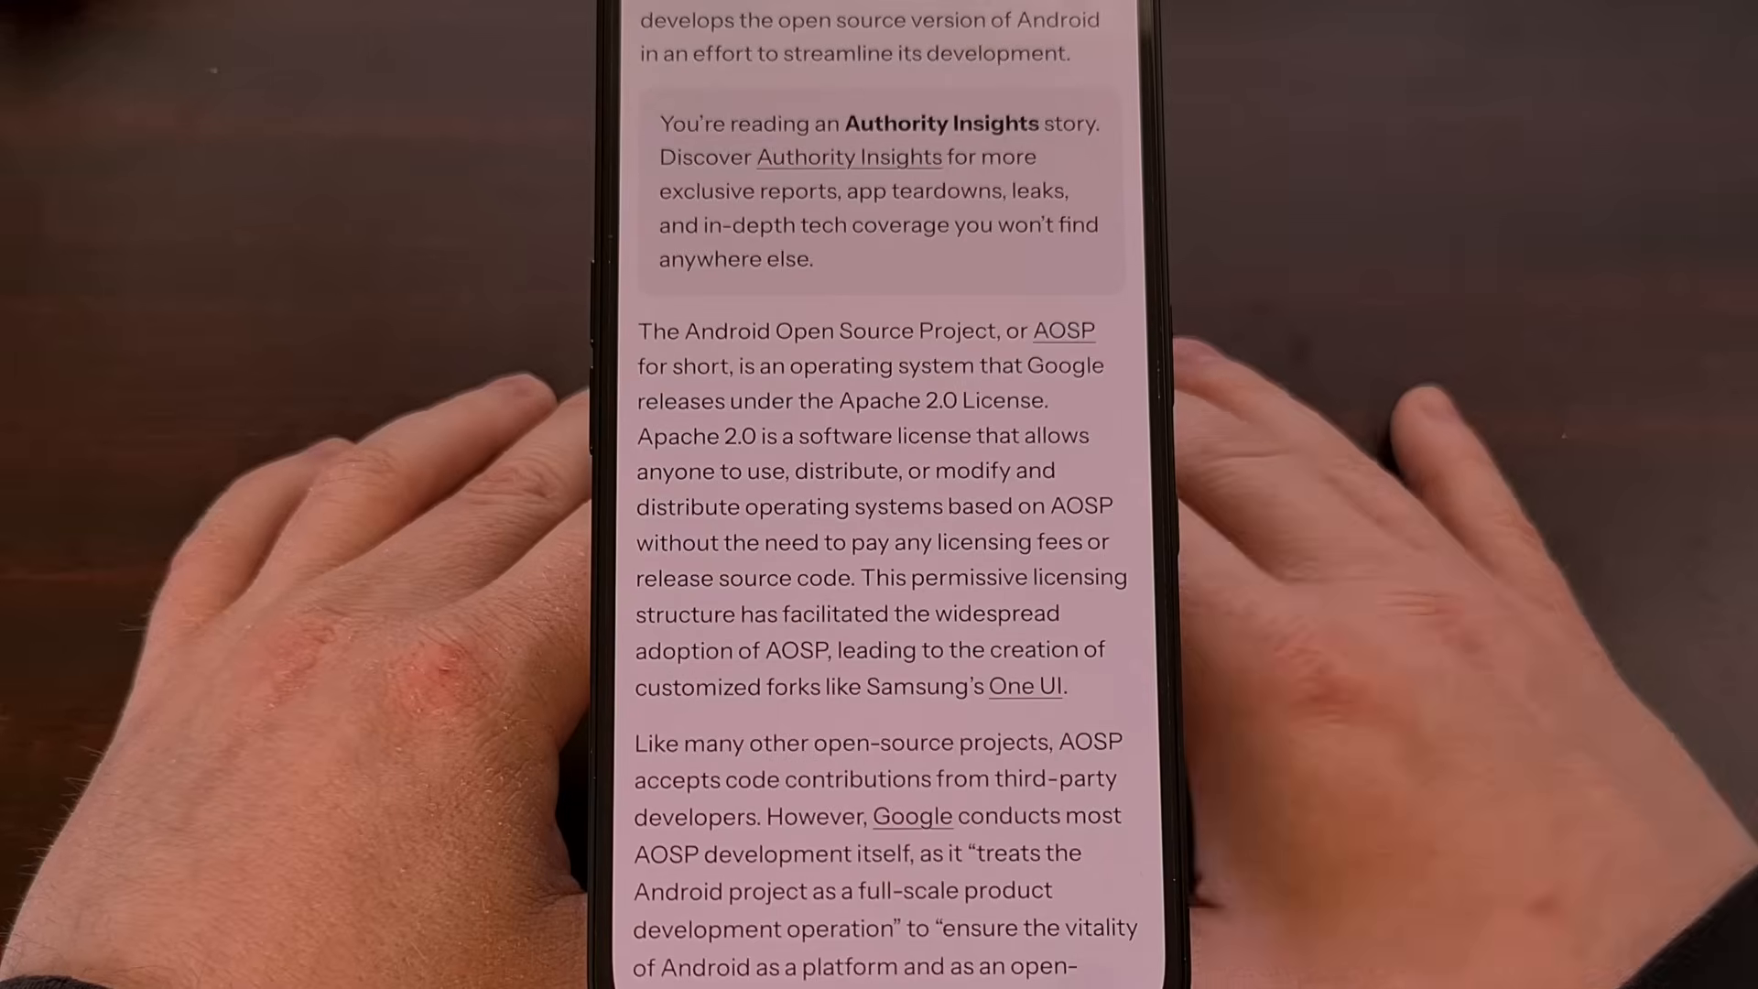
{"action": "scroll", "scroll_direction": "down", "scroll_amount": 3}
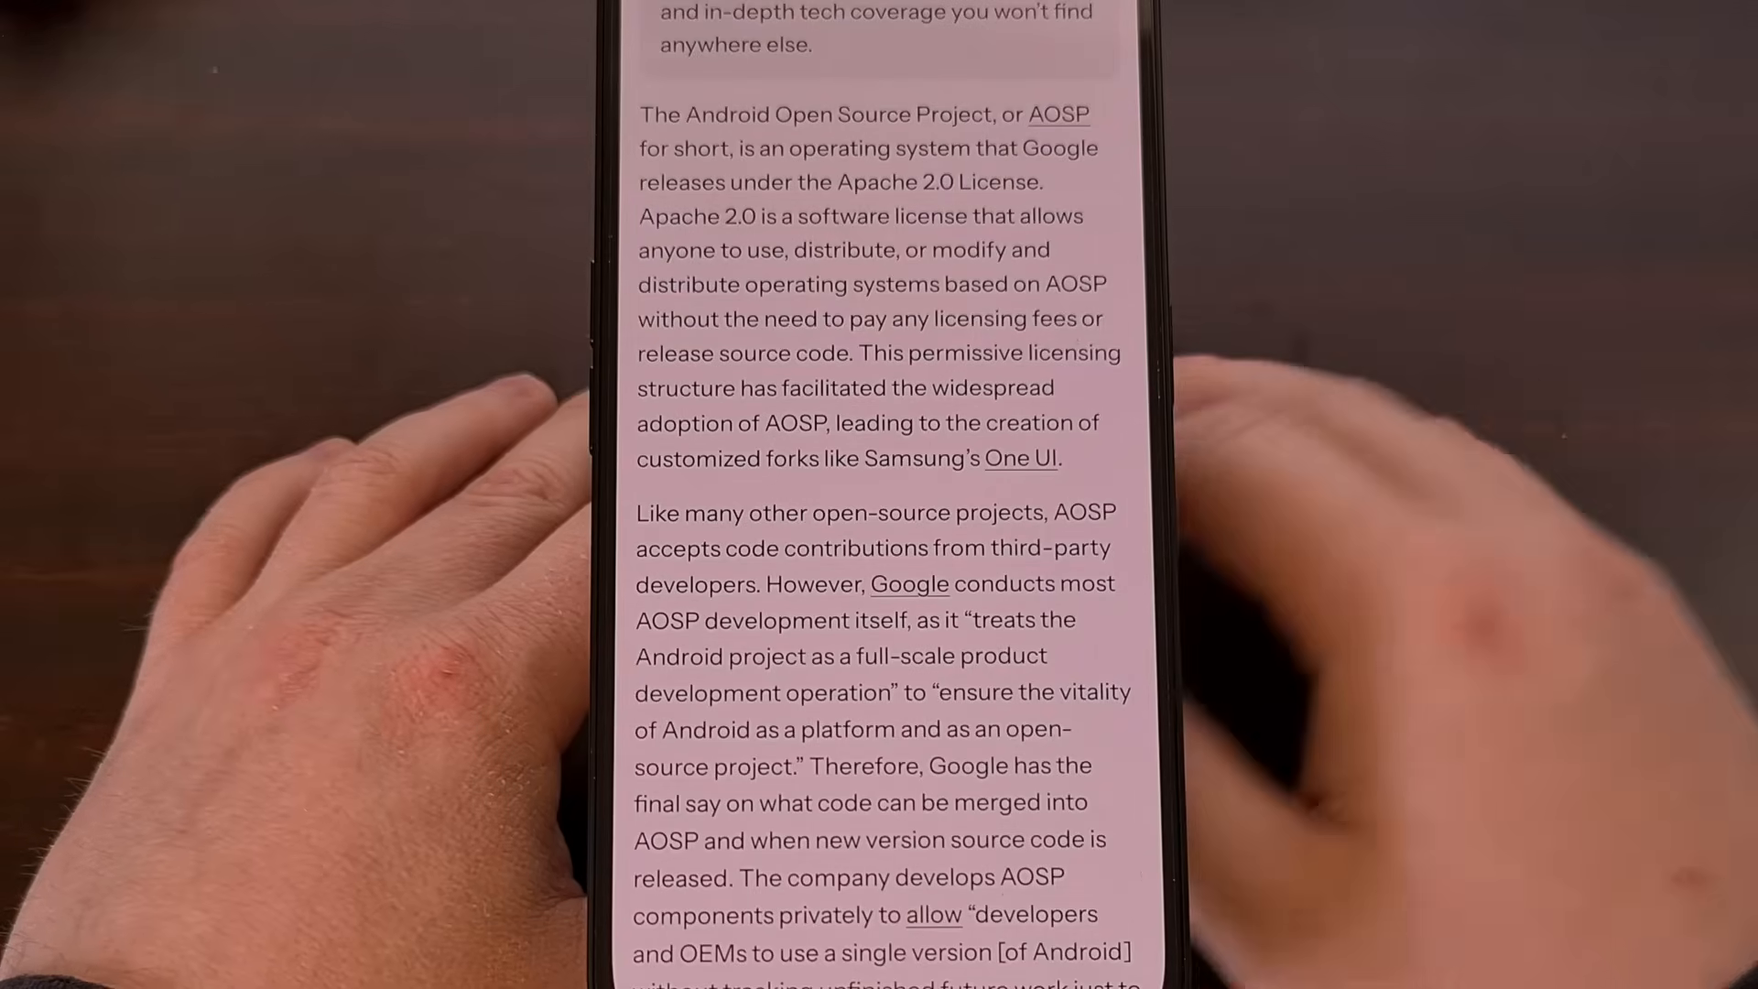
Scroll past the AOSP landing page screenshot to the section on Google dropping its two 'main' branches
{"action": "scroll", "scroll_direction": "down", "scroll_amount": 3}
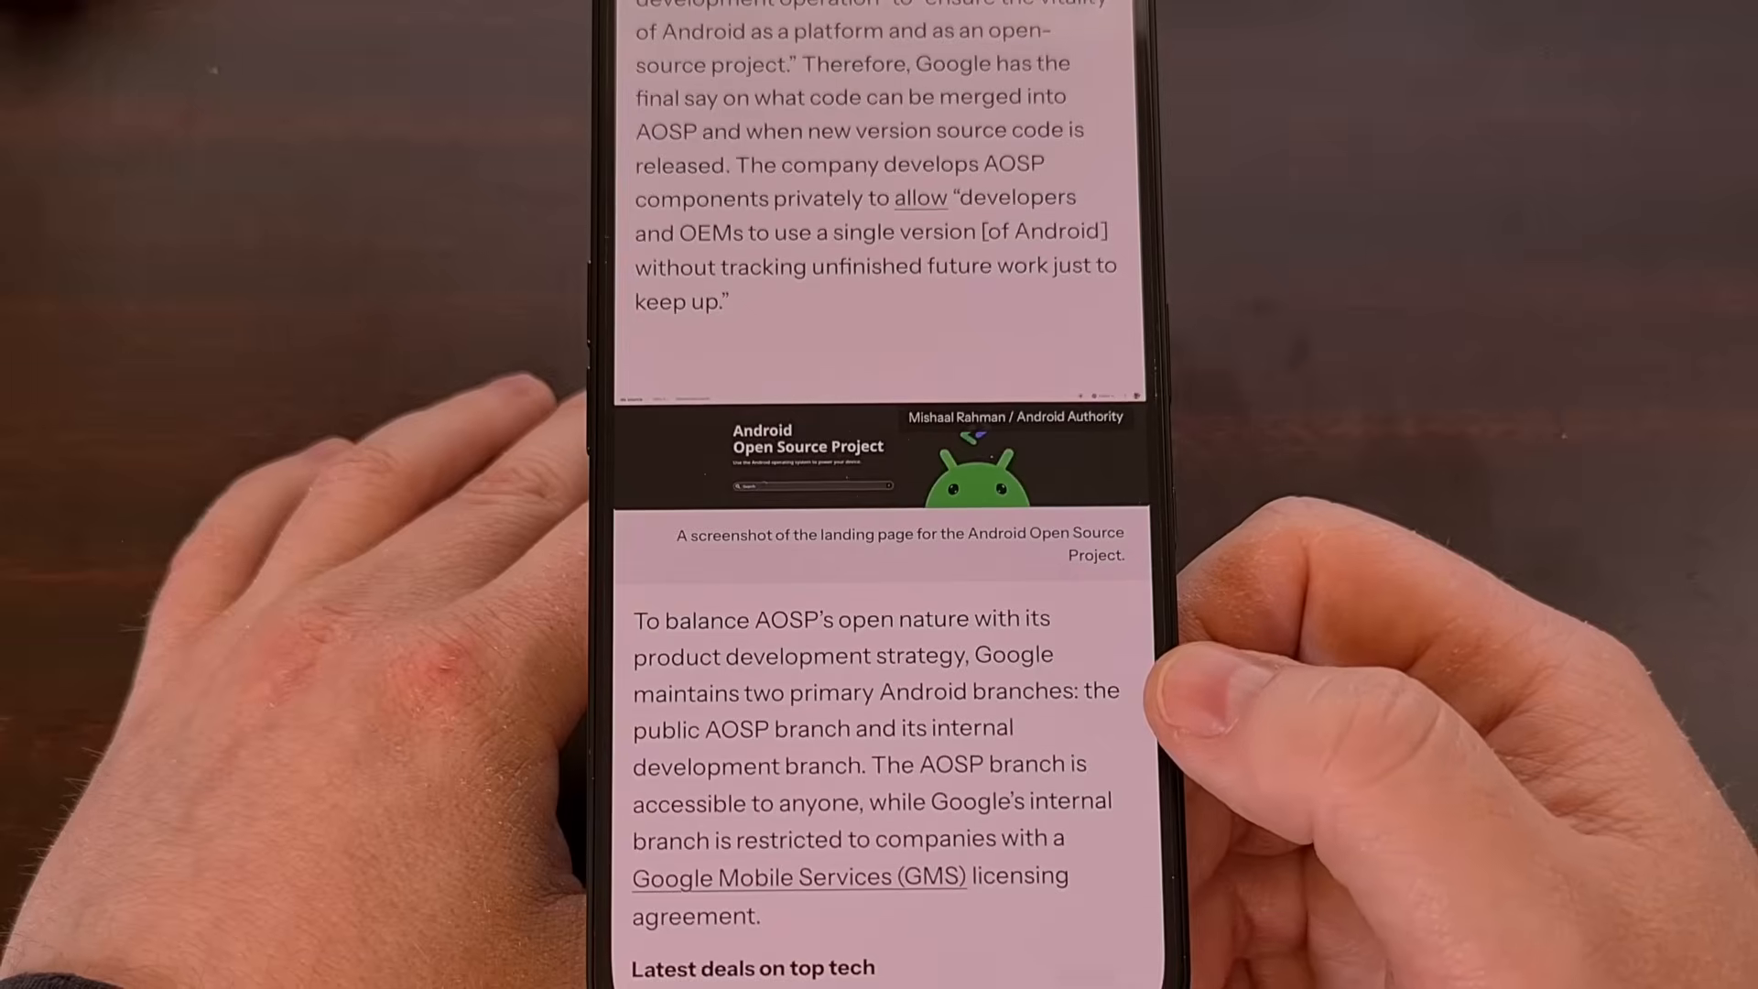
{"action": "scroll", "scroll_direction": "down", "scroll_amount": 3}
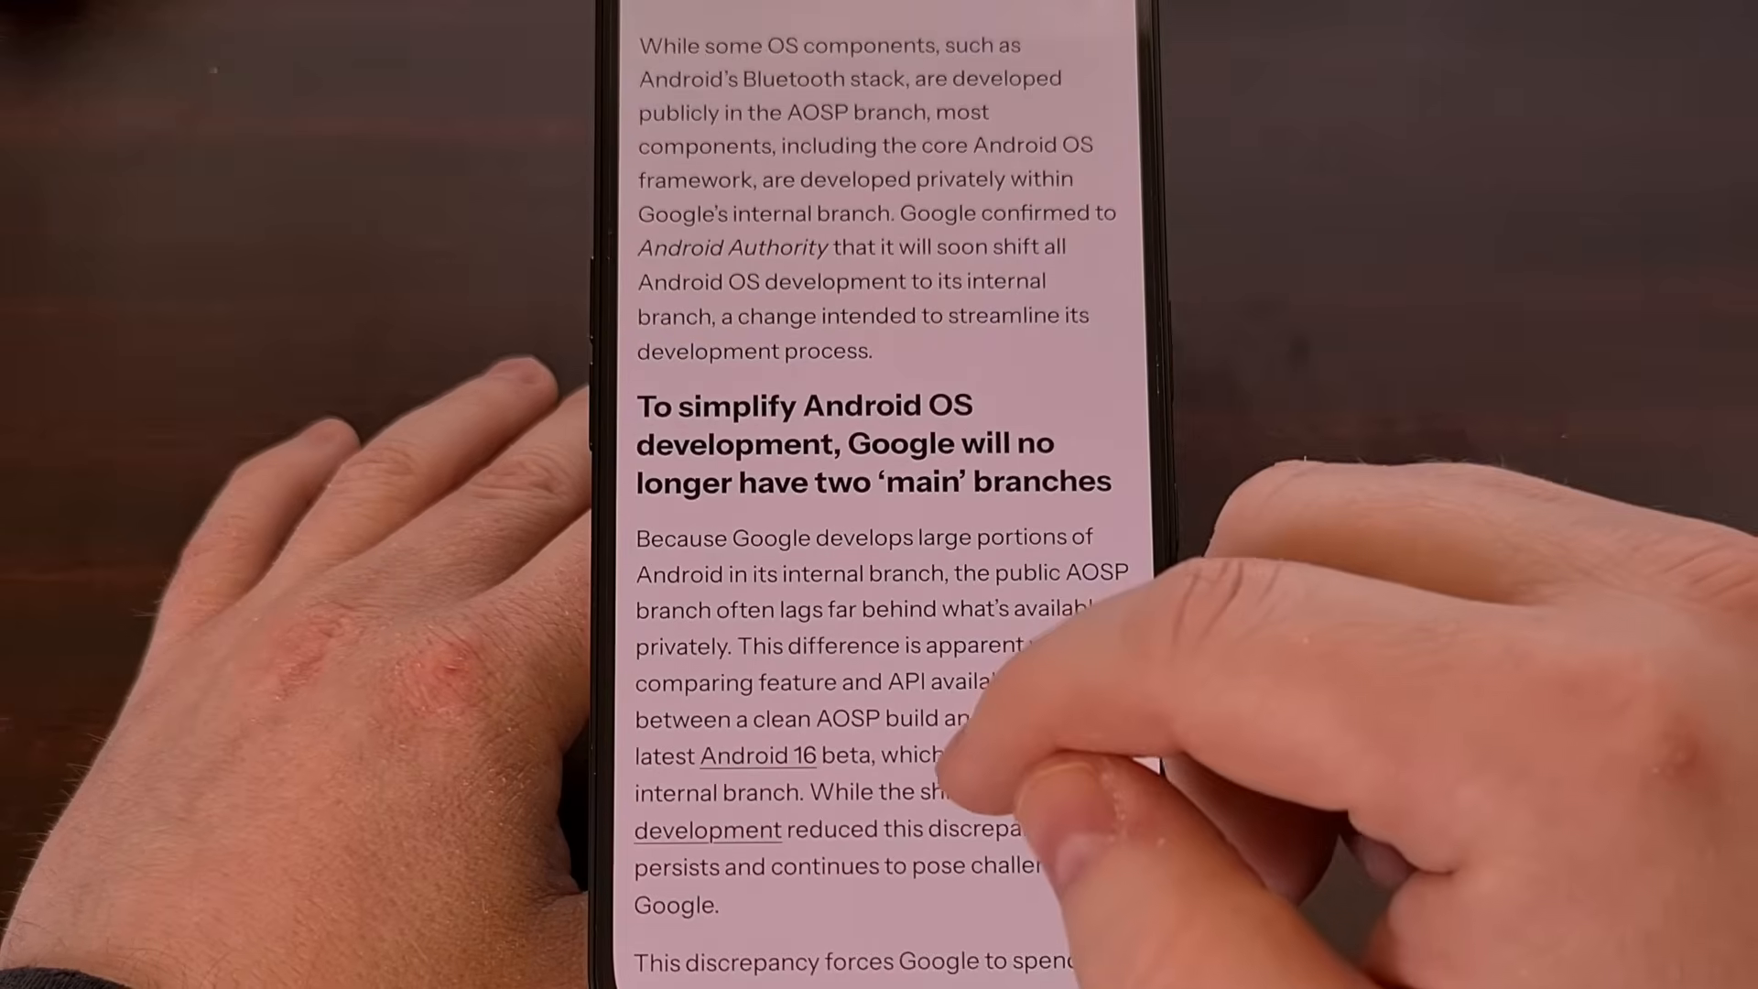
{"action": "scroll", "scroll_direction": "down", "scroll_amount": 3}
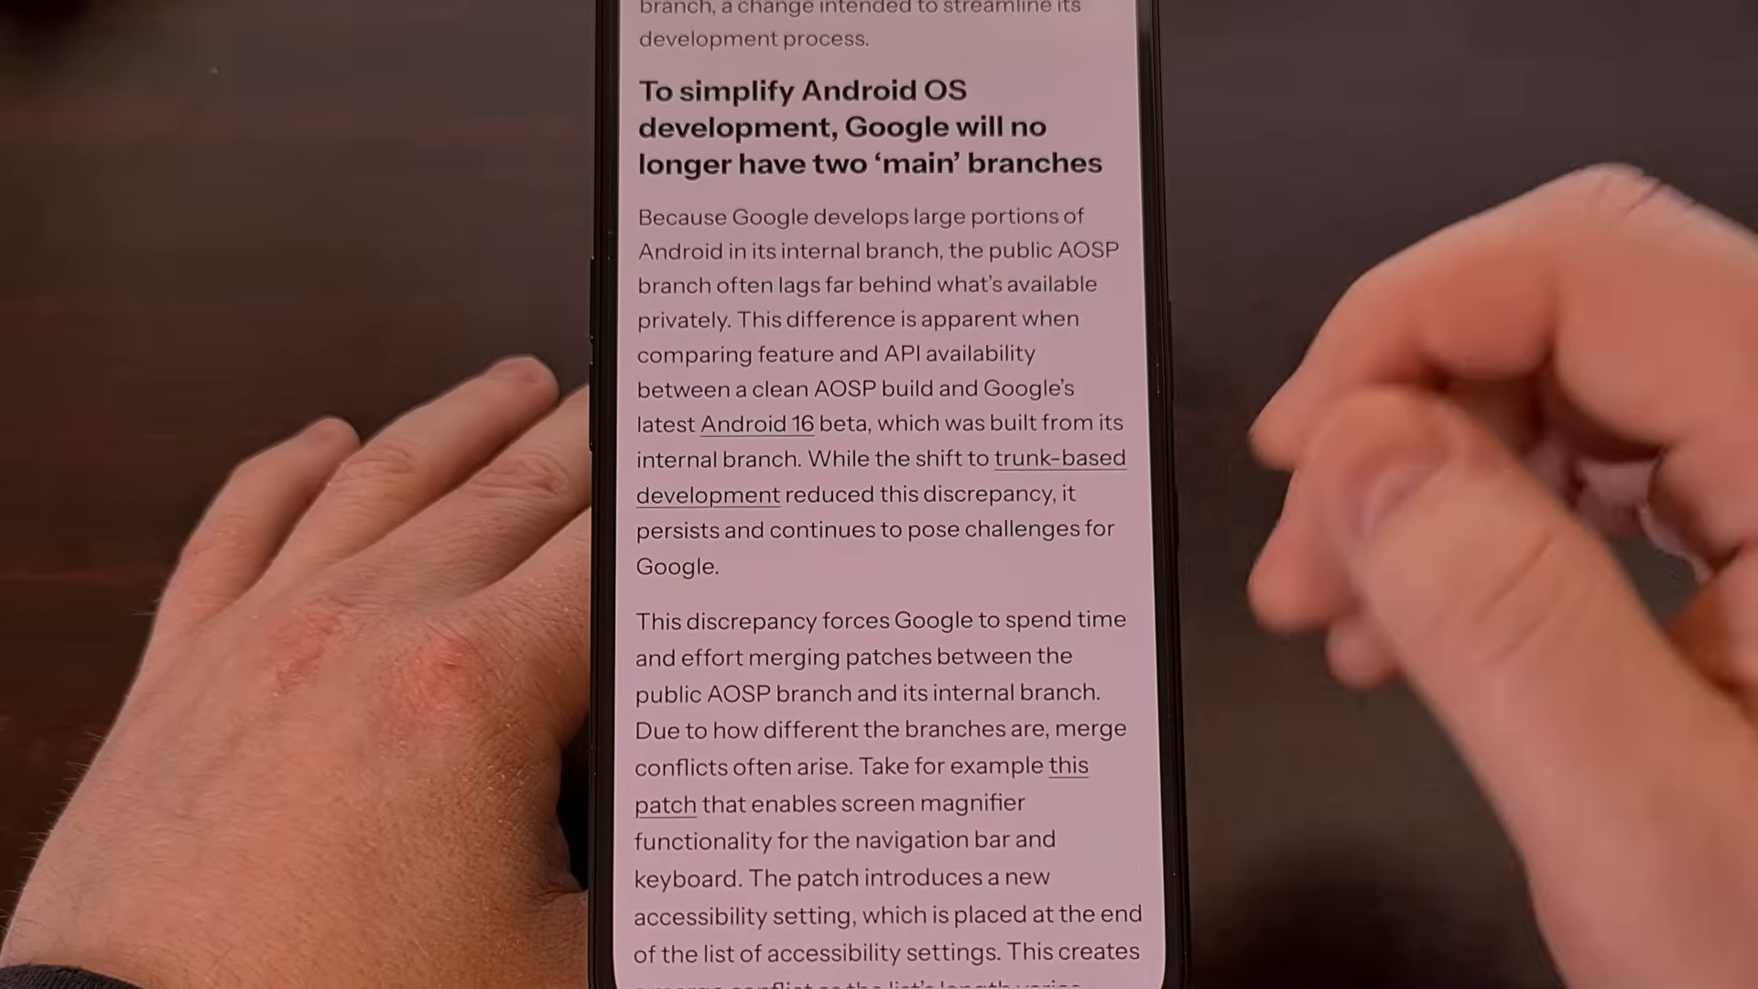
Bring the screen-magnifier patch merge-conflict example and its code review screenshot into view
{"action": "scroll", "scroll_direction": "up", "scroll_amount": 3}
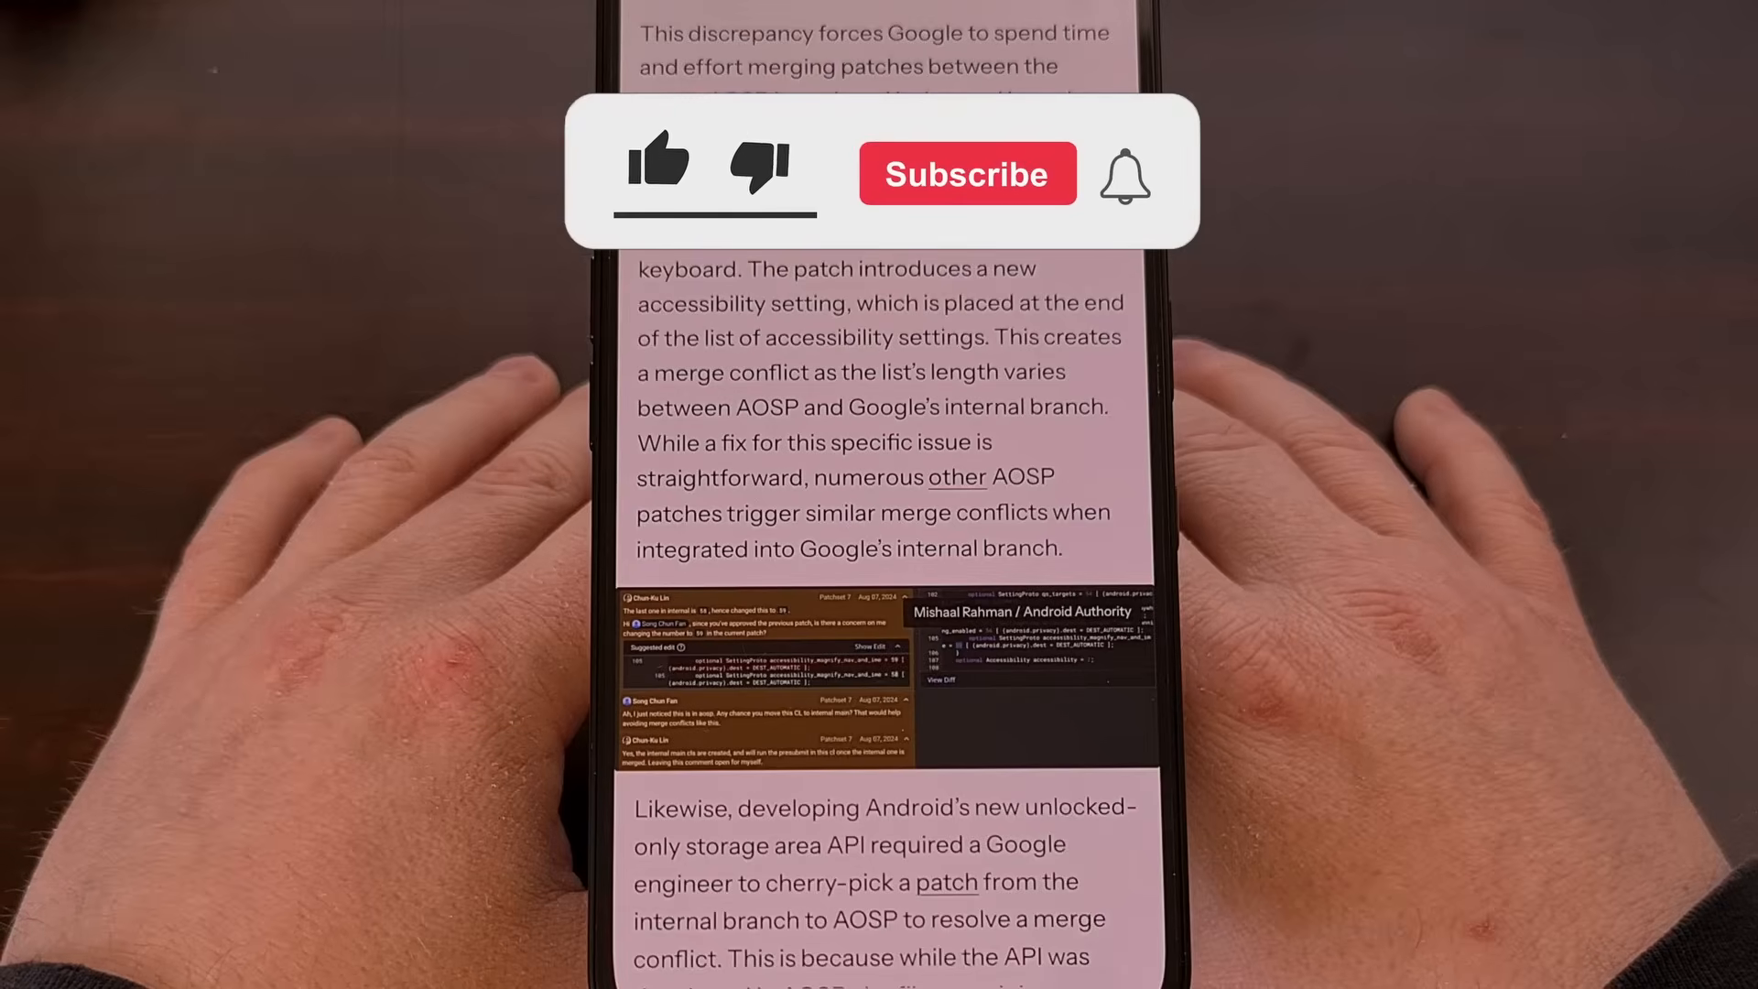
{"action": "left_click", "coordinate": [658, 163]}
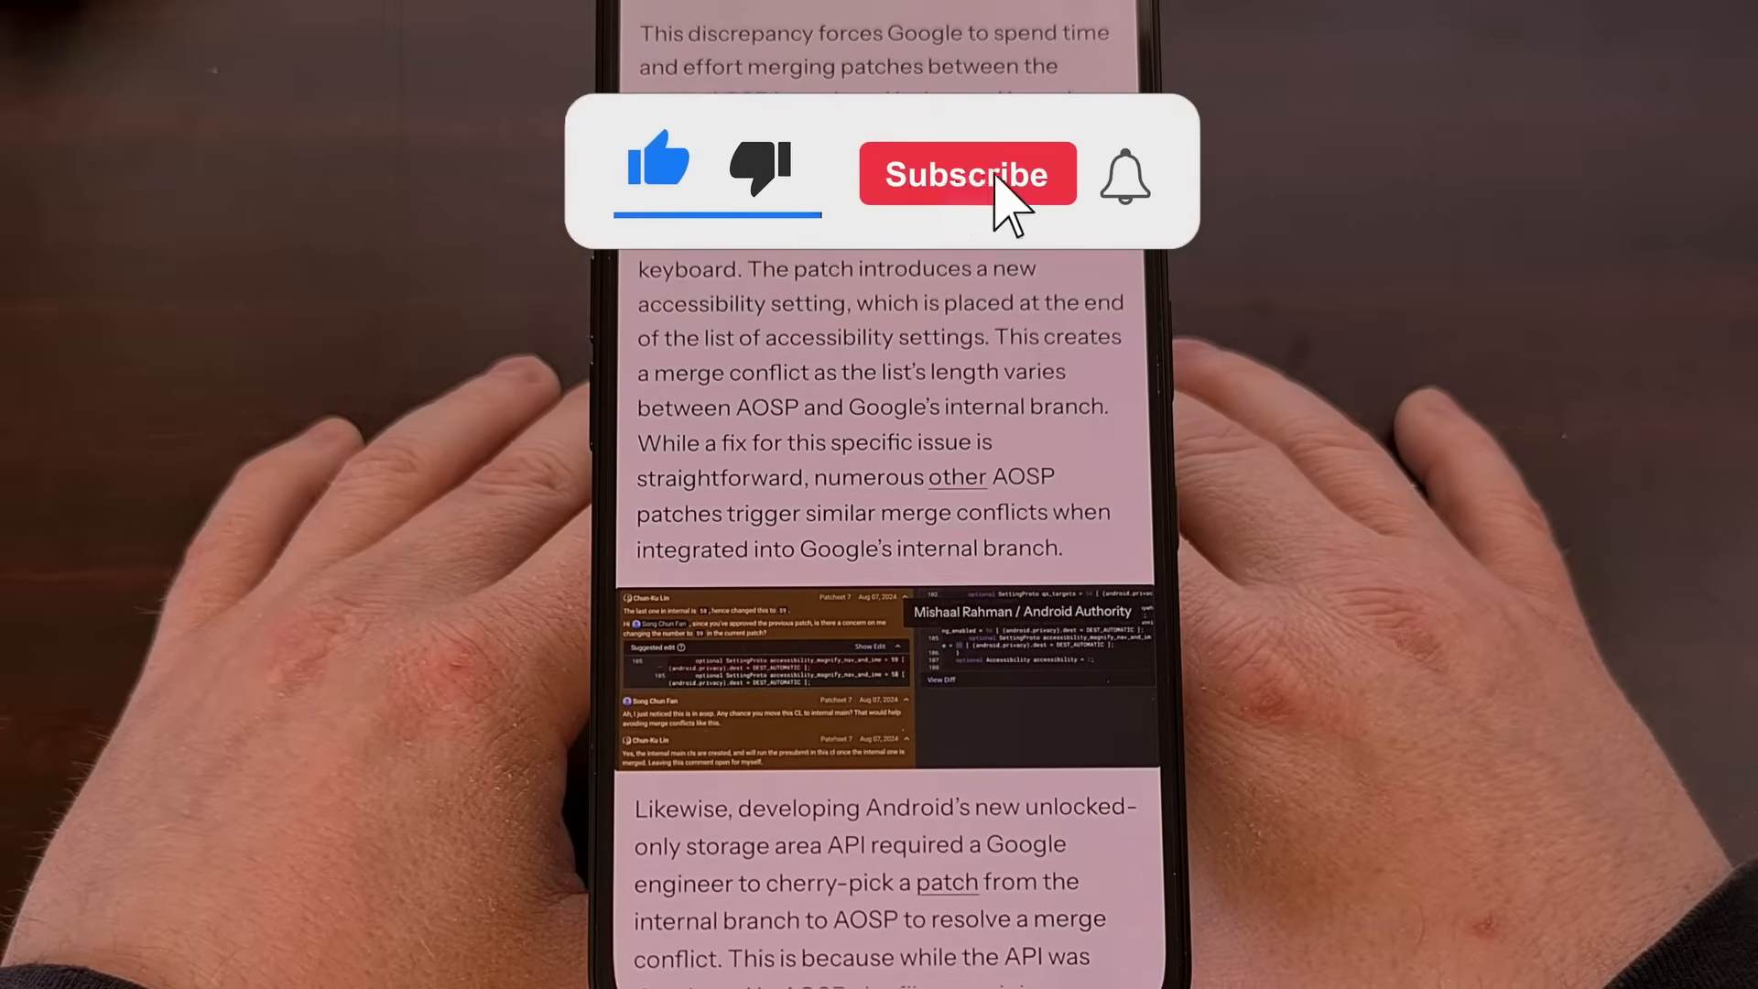
{"action": "left_click", "coordinate": [967, 174]}
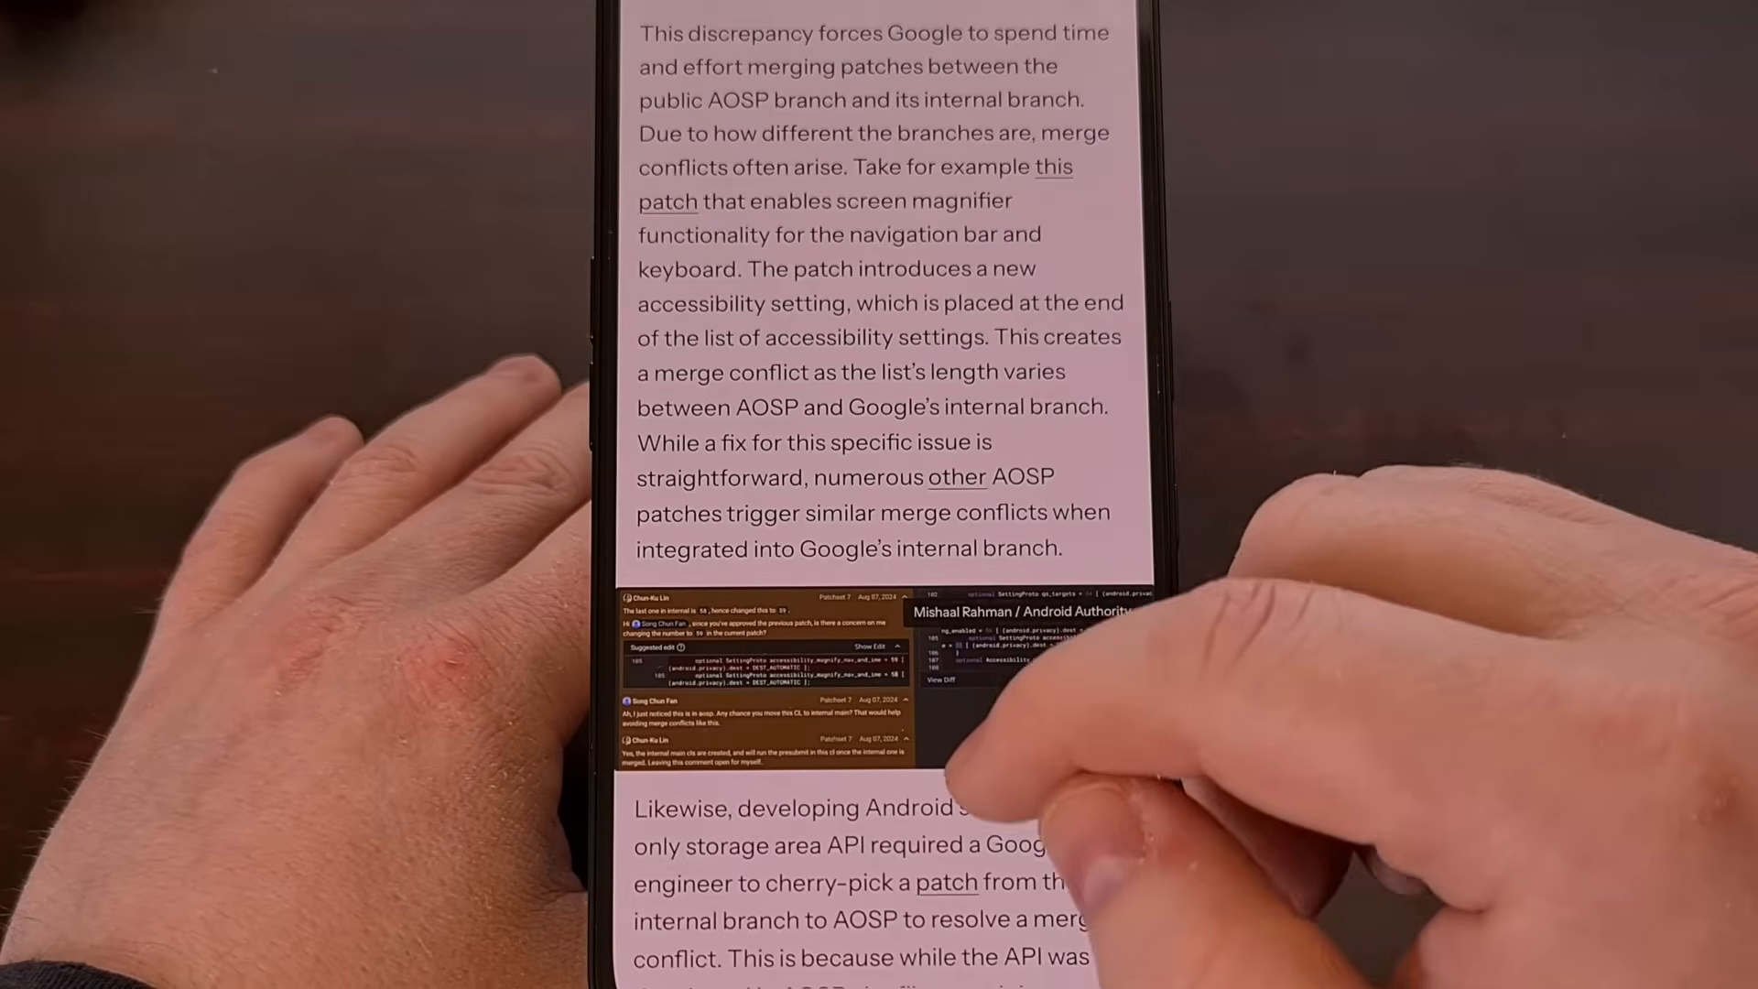
Scroll through the 'What does this mean for us?' section down to the AOSP Gerrit screenshot
{"action": "scroll", "scroll_direction": "down", "scroll_amount": 3}
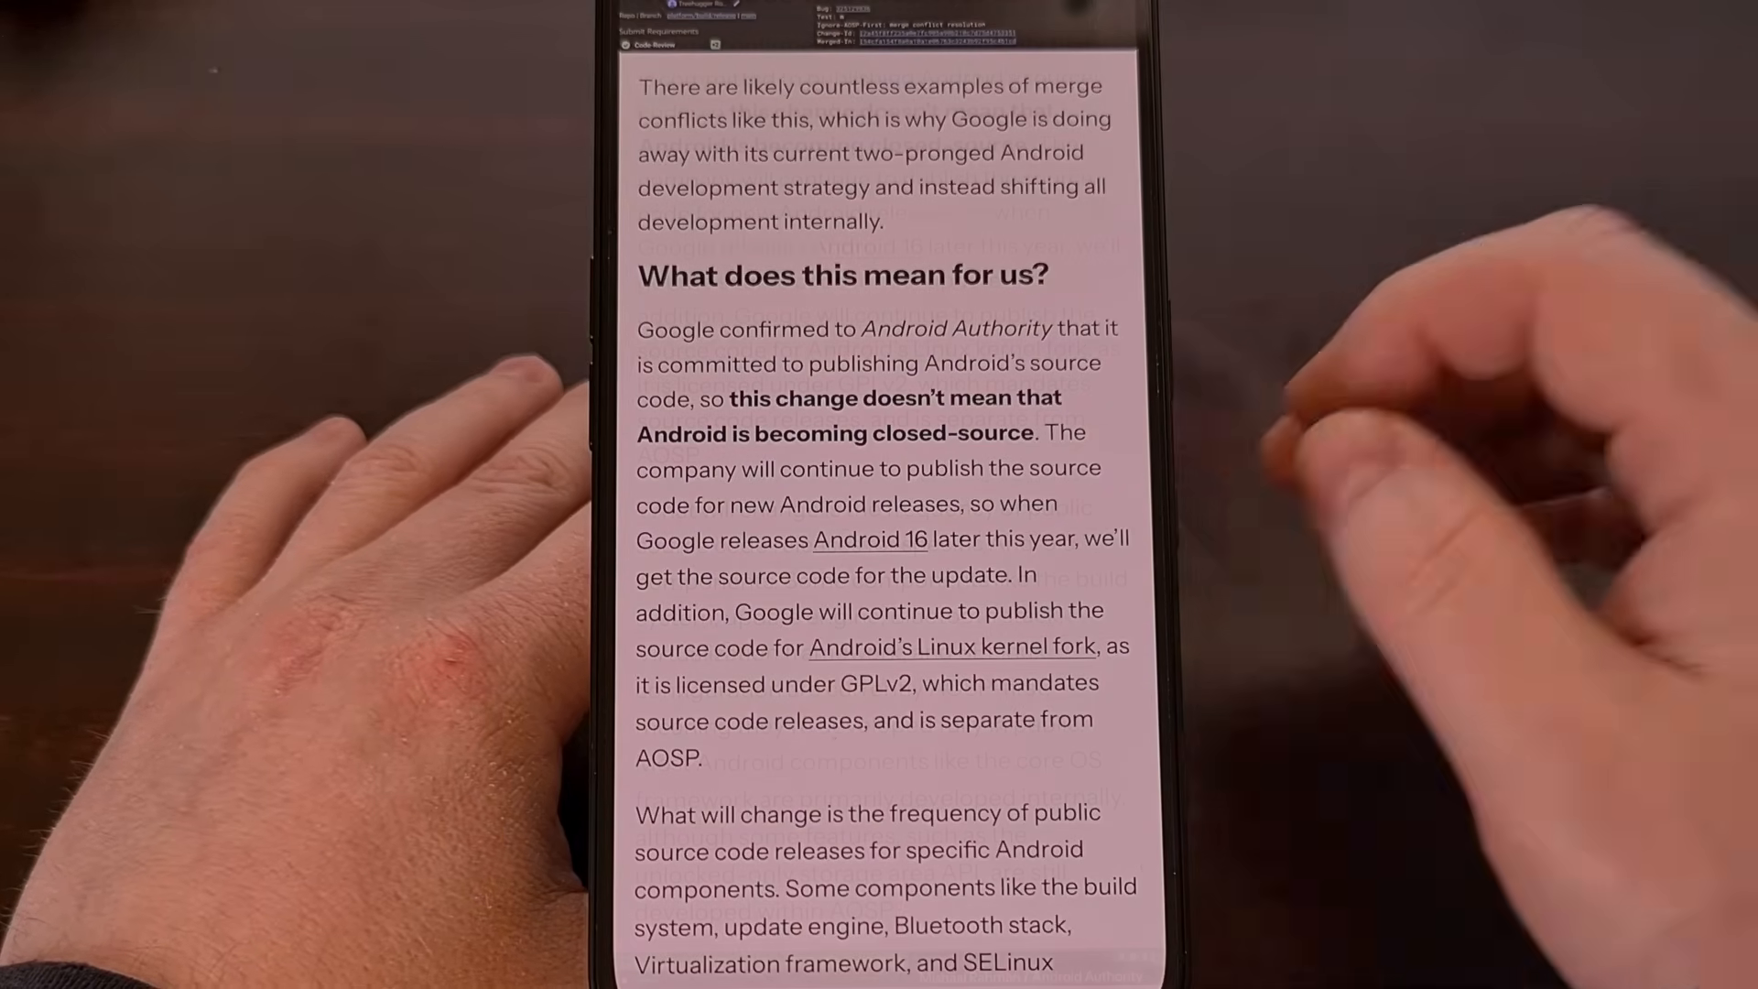
{"action": "scroll", "scroll_direction": "down", "scroll_amount": 3}
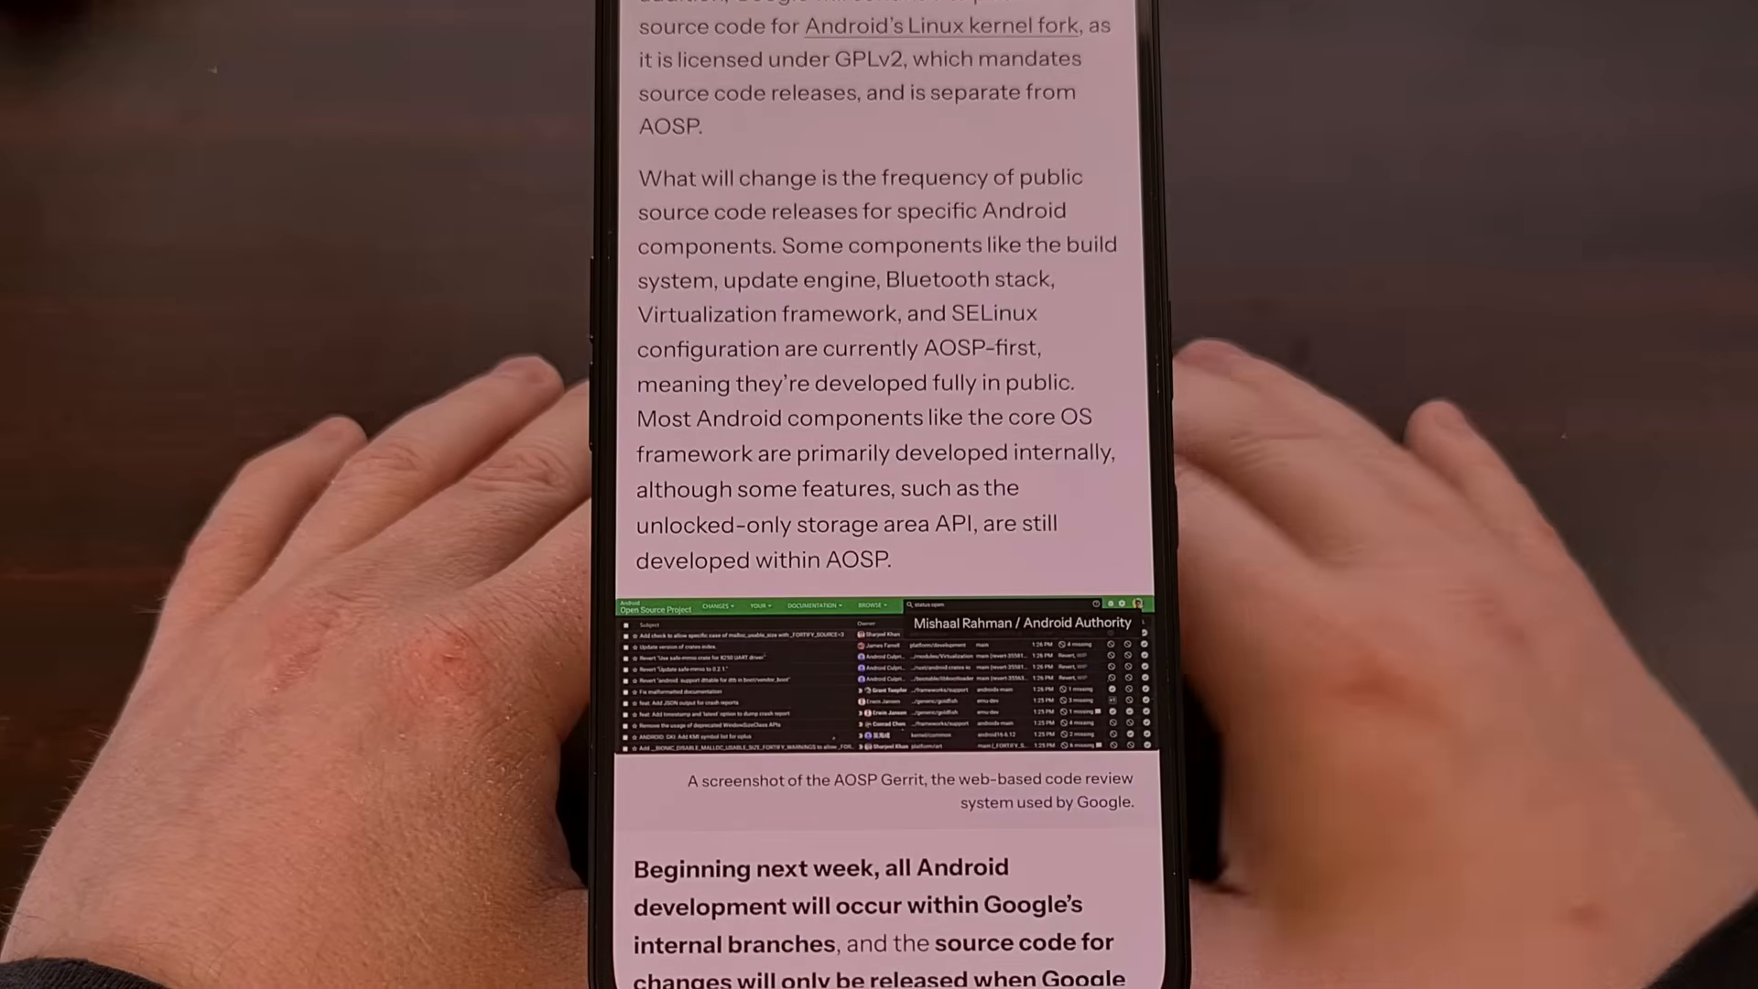
Scroll to the closing 'Ultimately, I think this change makes sense' paragraph, the source.android.com mention and the tip prompt
{"action": "scroll", "scroll_direction": "down", "scroll_amount": 3}
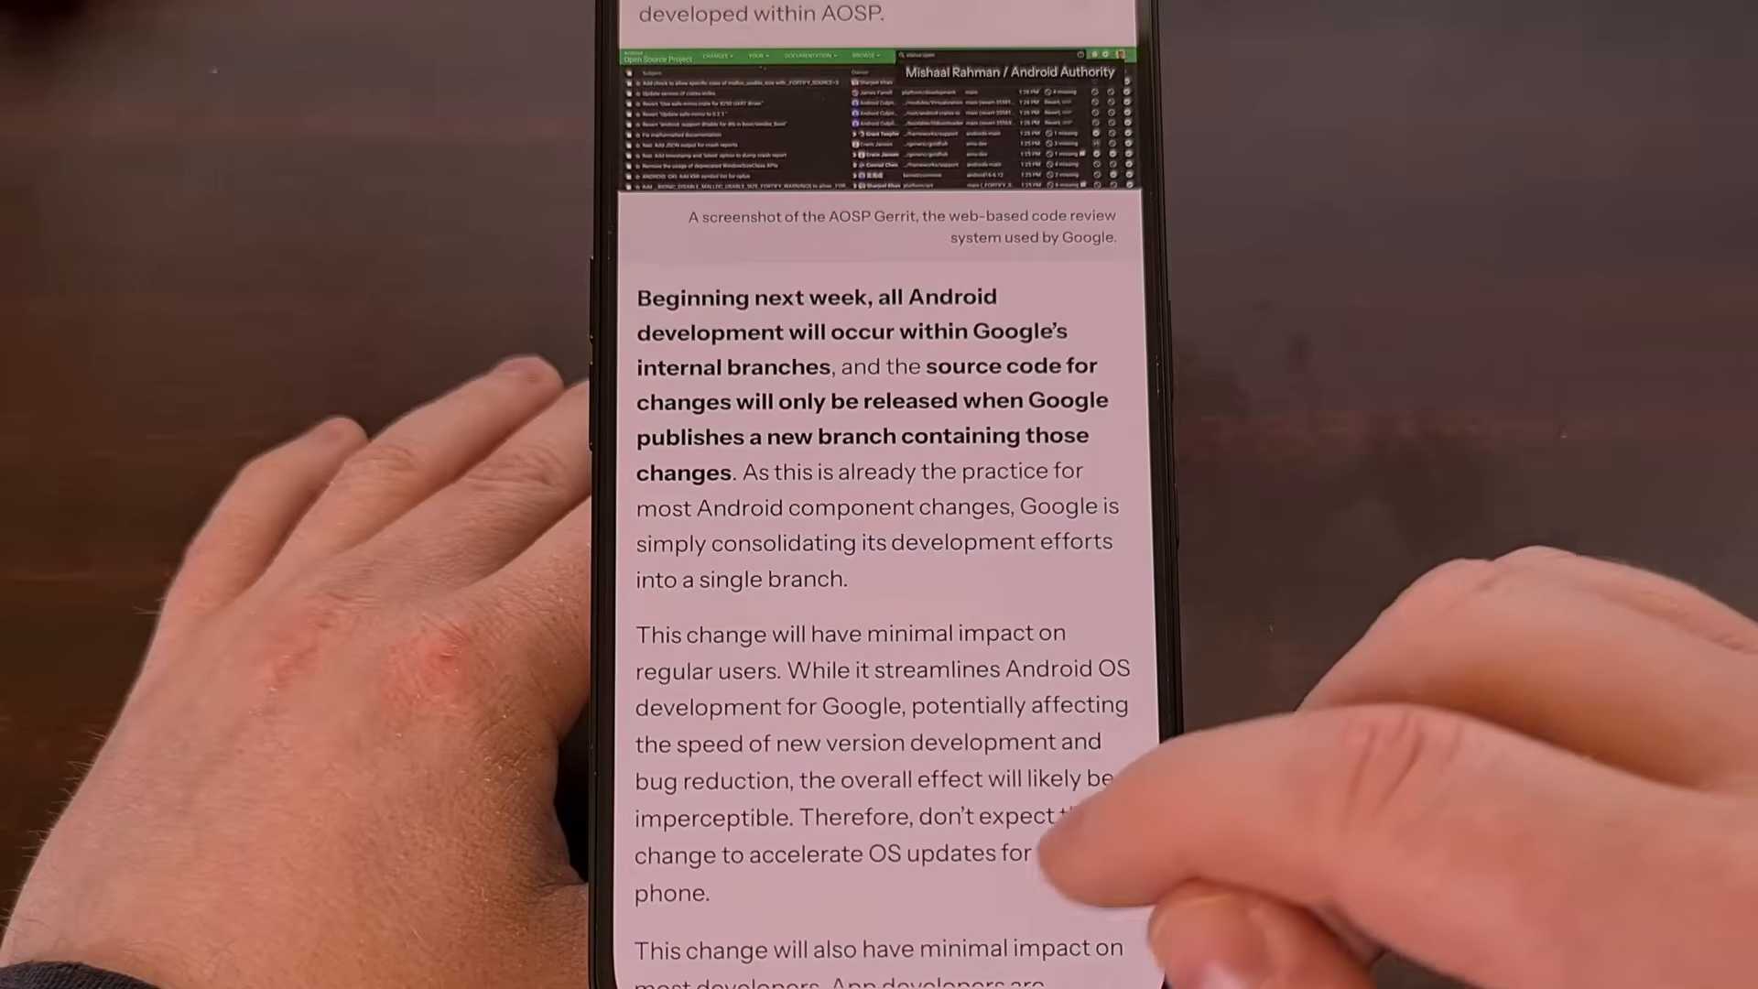
{"action": "scroll", "scroll_direction": "down", "scroll_amount": 3}
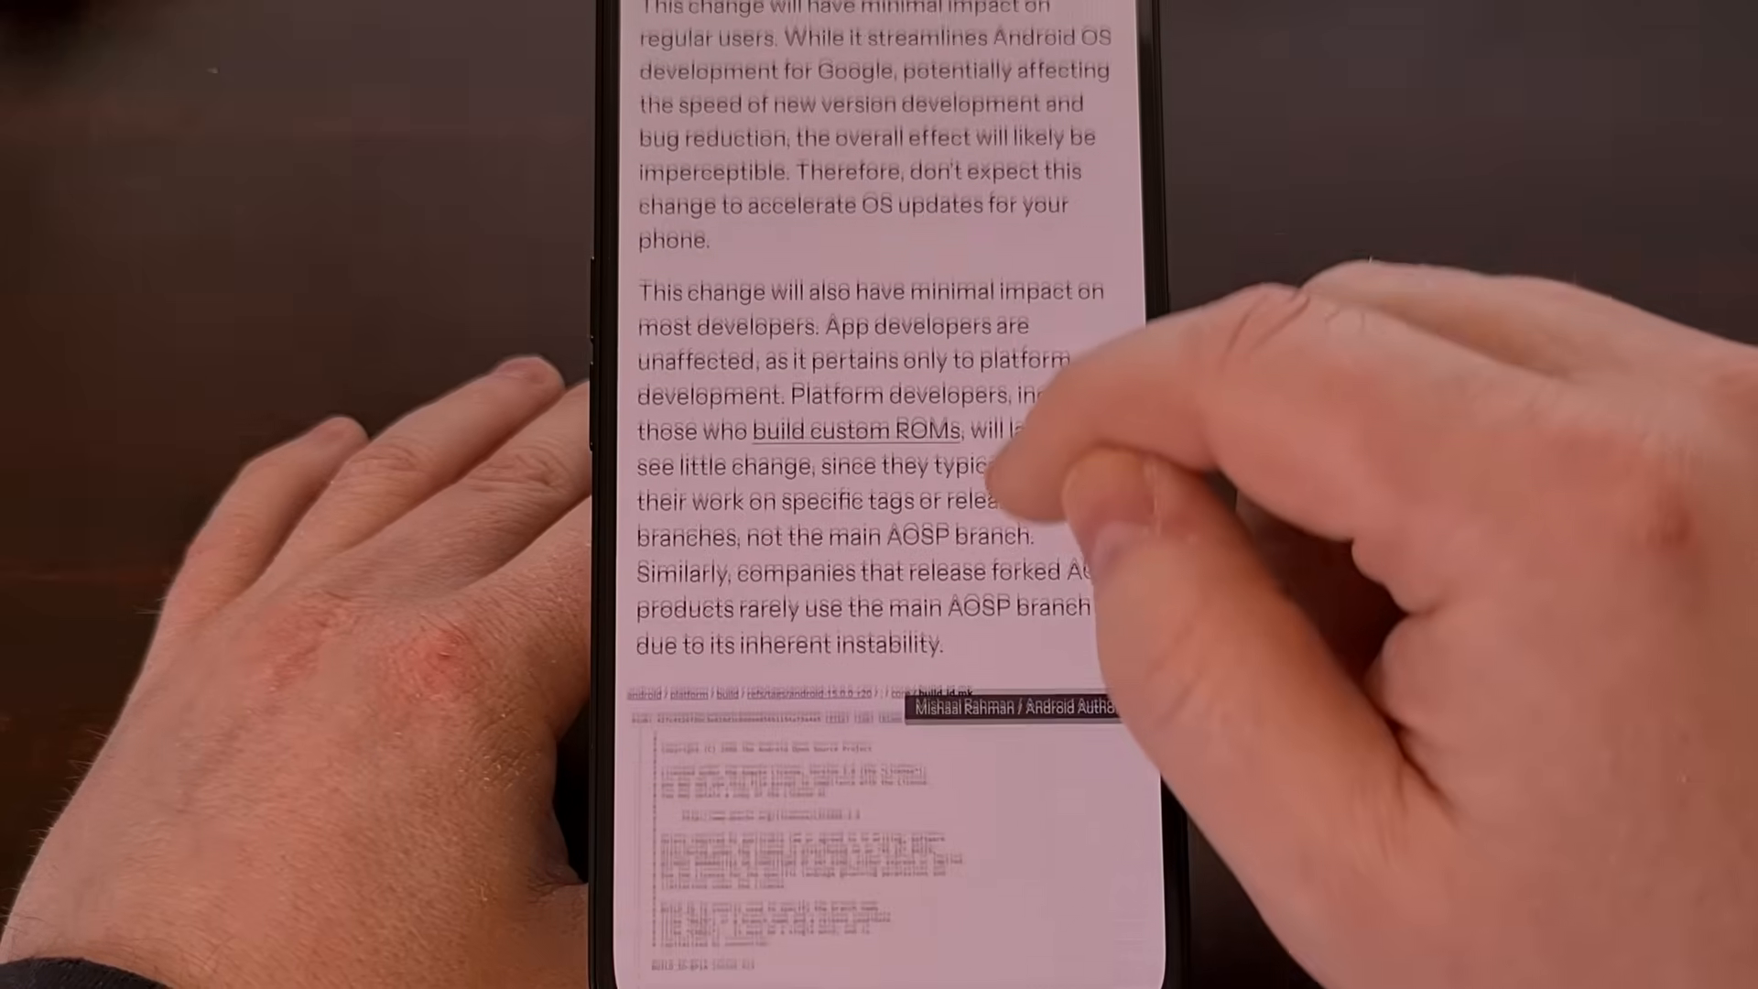
{"action": "scroll", "scroll_direction": "down", "scroll_amount": 3}
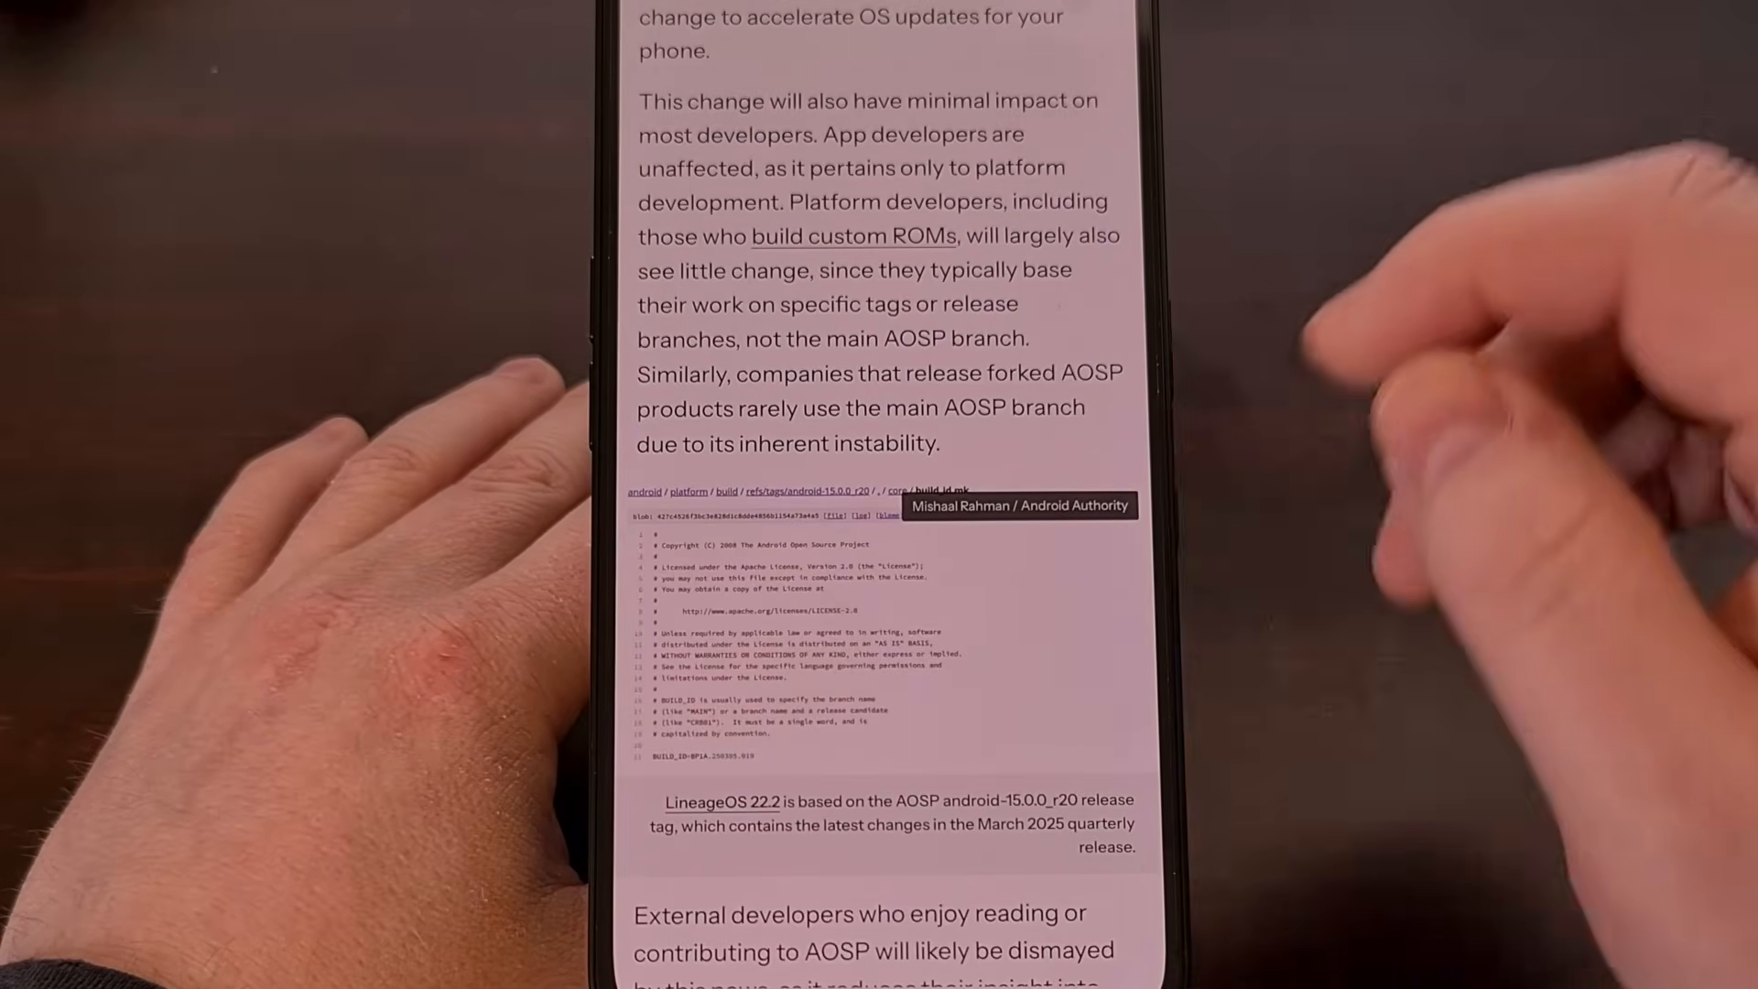
{"action": "scroll", "scroll_direction": "down", "scroll_amount": 3}
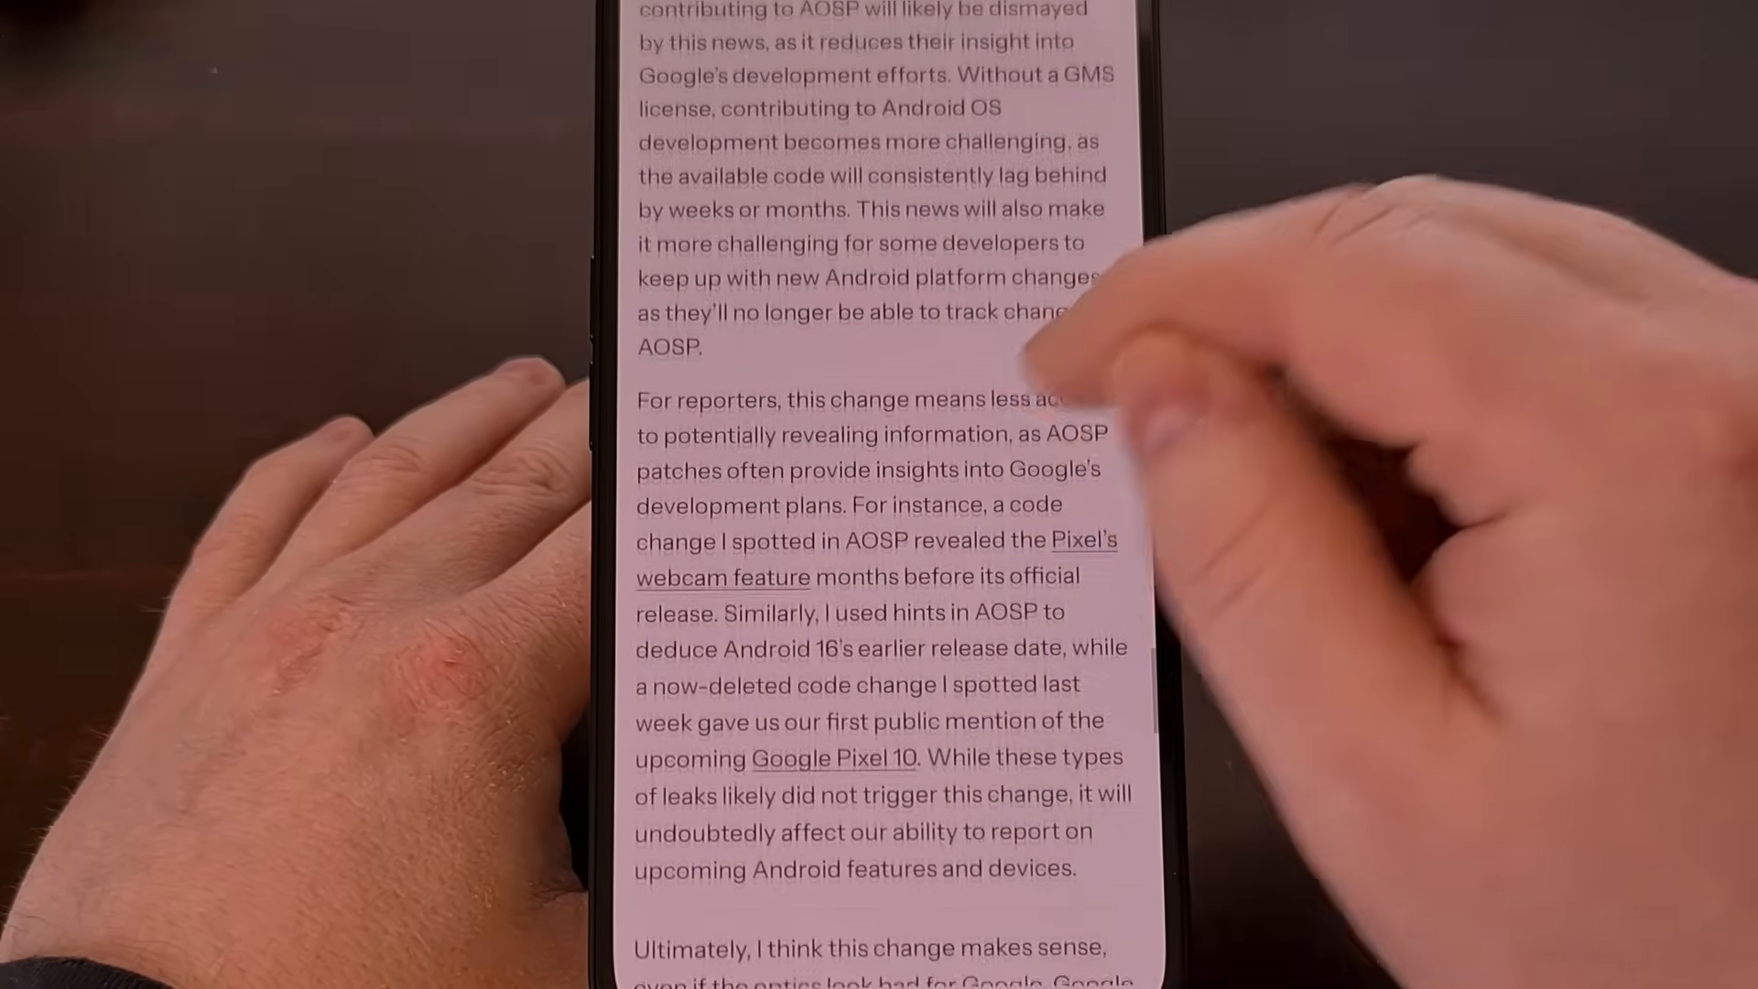
{"action": "scroll", "scroll_direction": "down", "scroll_amount": 3}
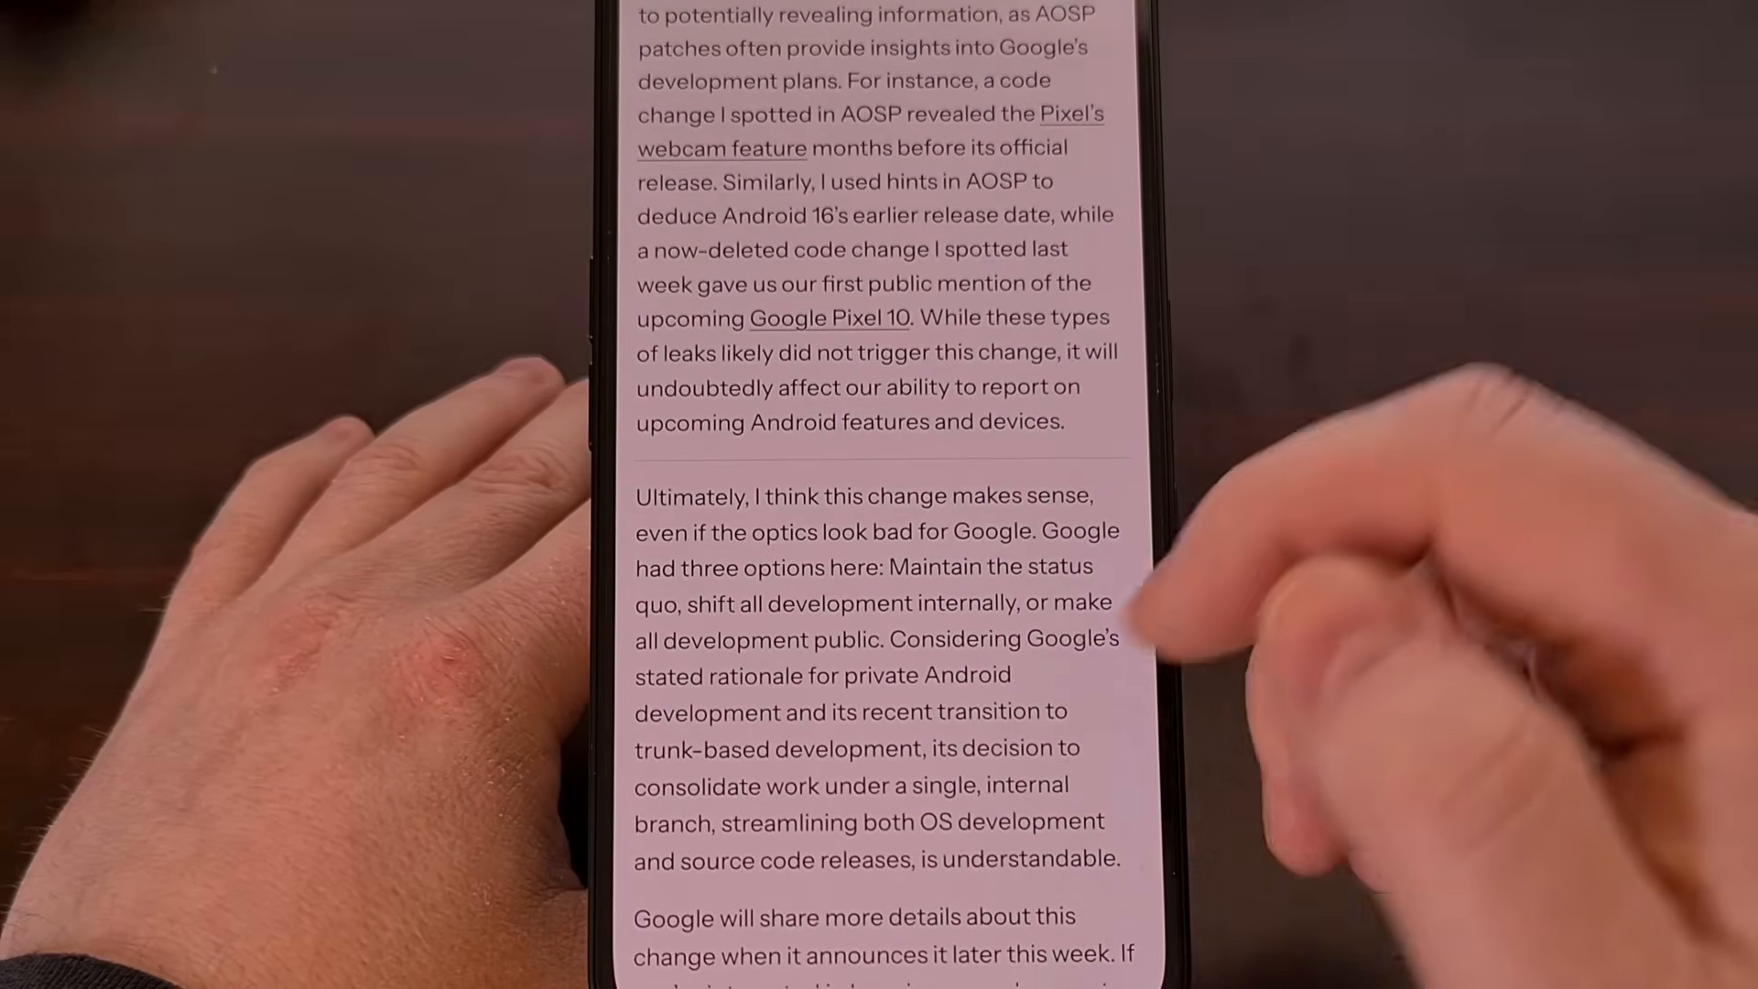
{"action": "scroll", "scroll_direction": "down", "scroll_amount": 3}
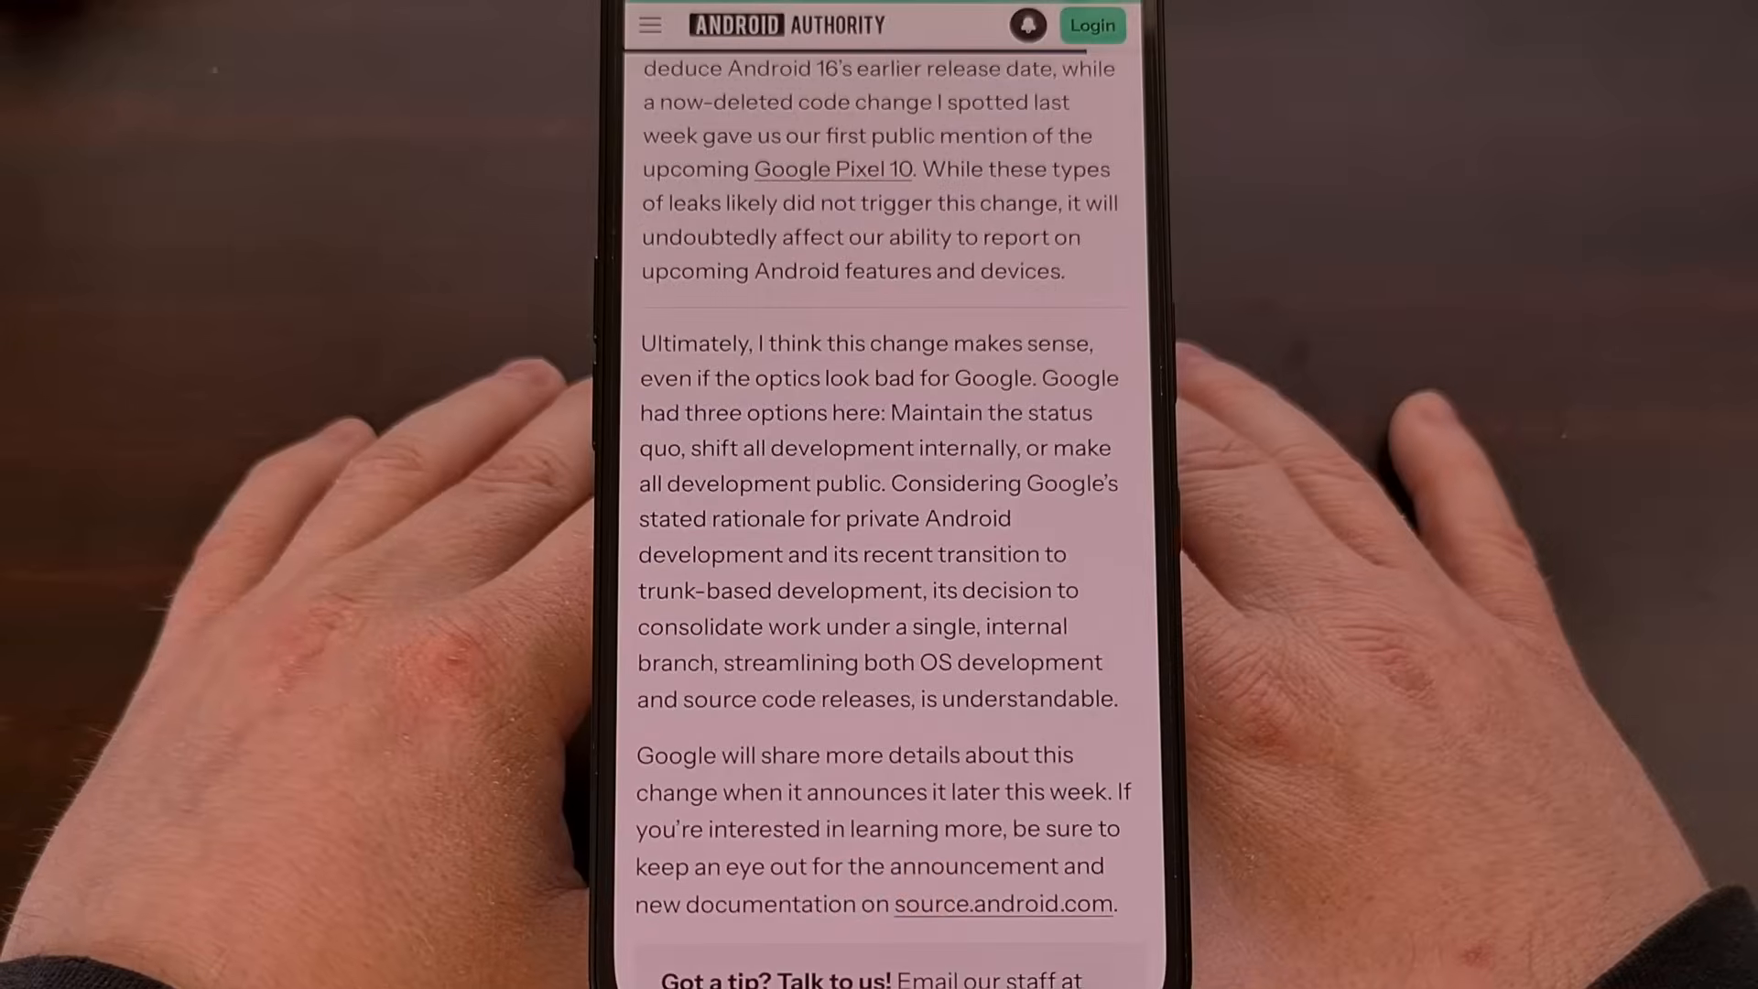